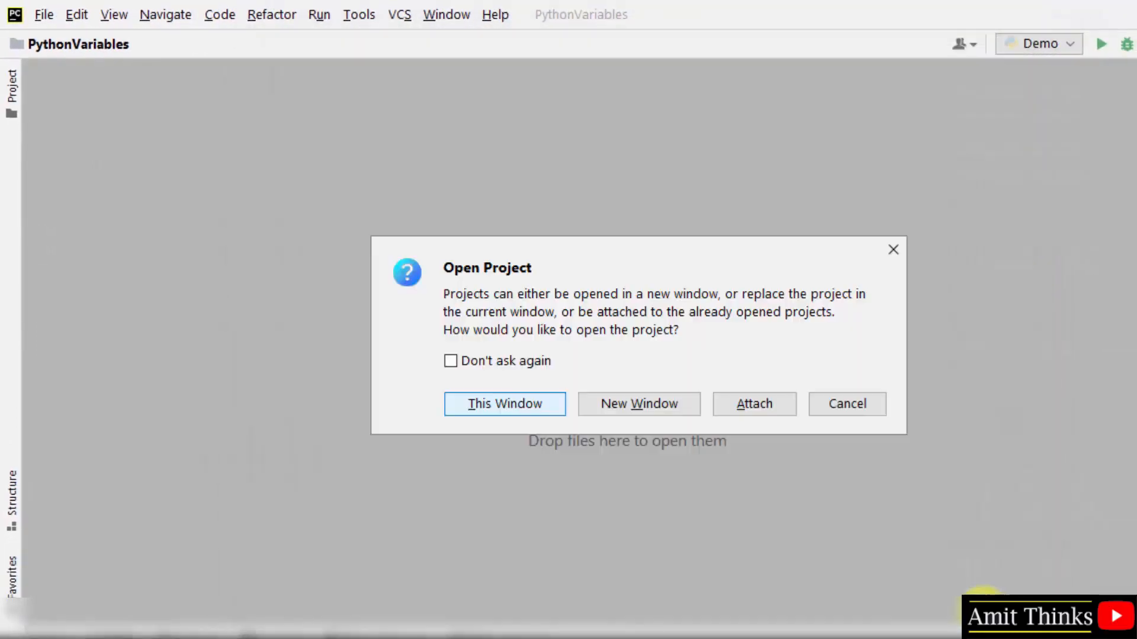
# - Open PythonNumbers in this window and create a new Python file named Demo in it
pyautogui.click(504, 404)
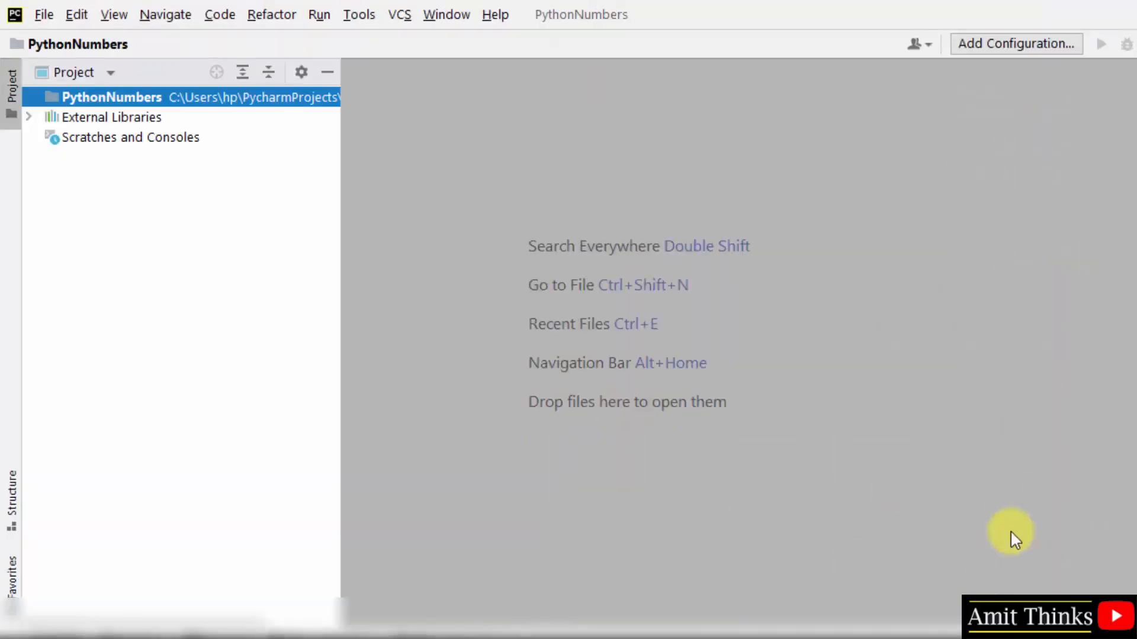
pyautogui.moveTo(390, 138)
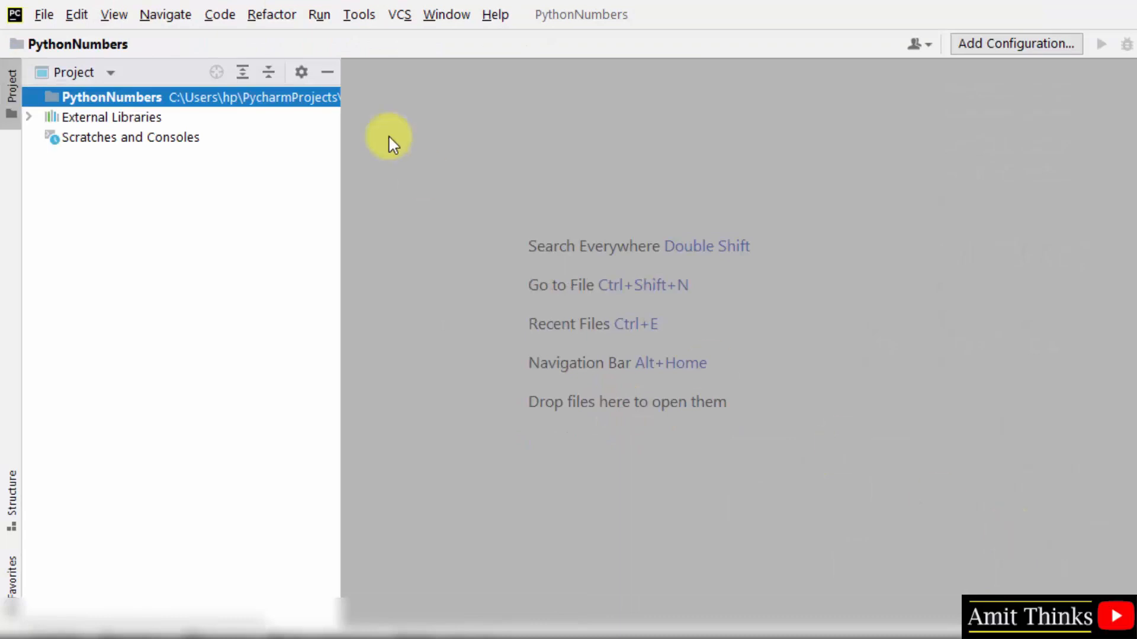
pyautogui.rightClick(112, 96)
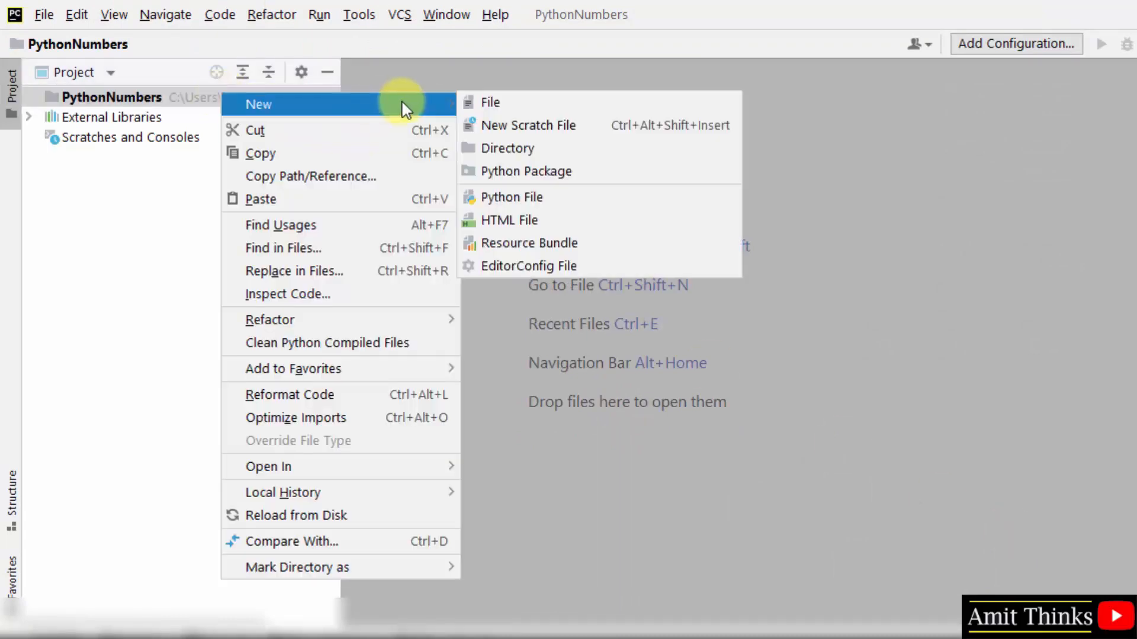
pyautogui.click(511, 196)
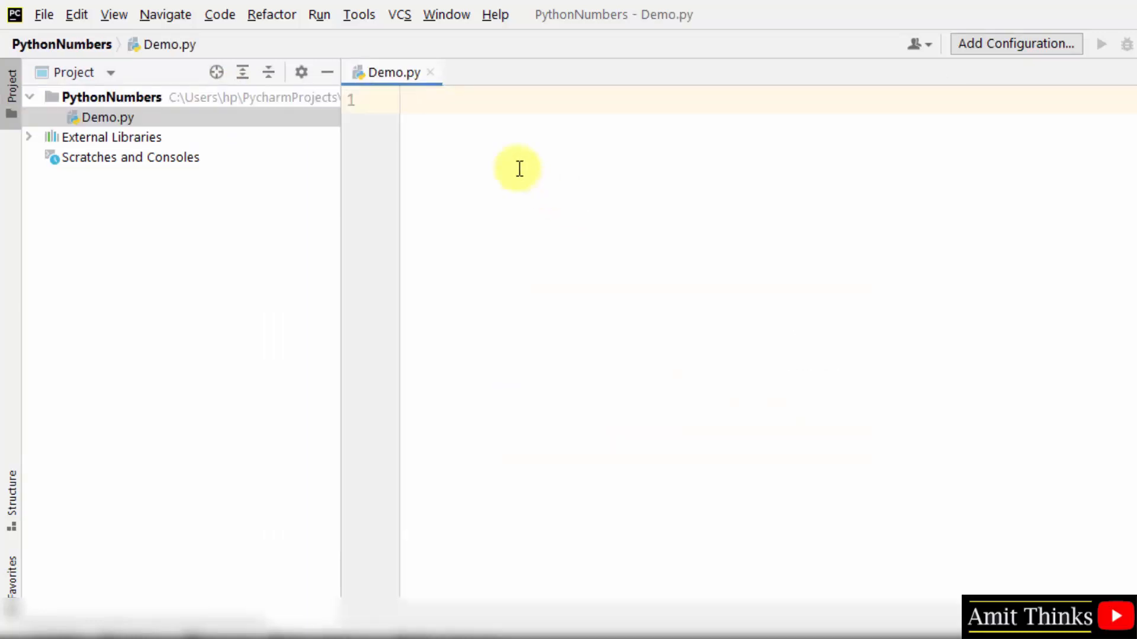
# - Write an int datatype section with val1 = 1, val2 = 100 and prints for both
pyautogui.write('# Python M')
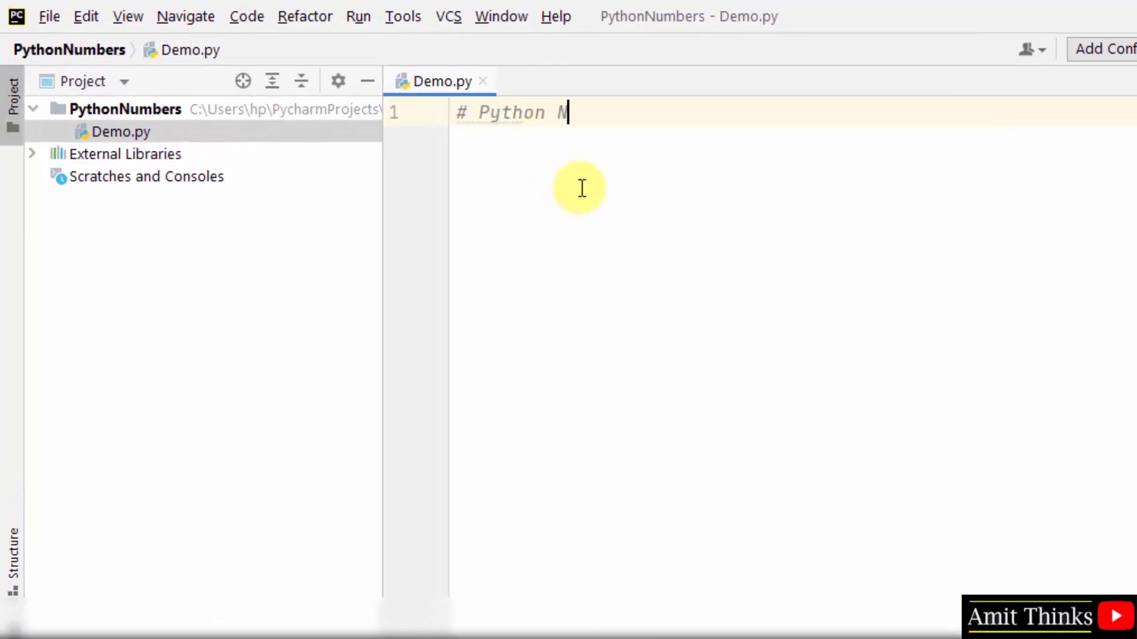
pyautogui.write('umbers')
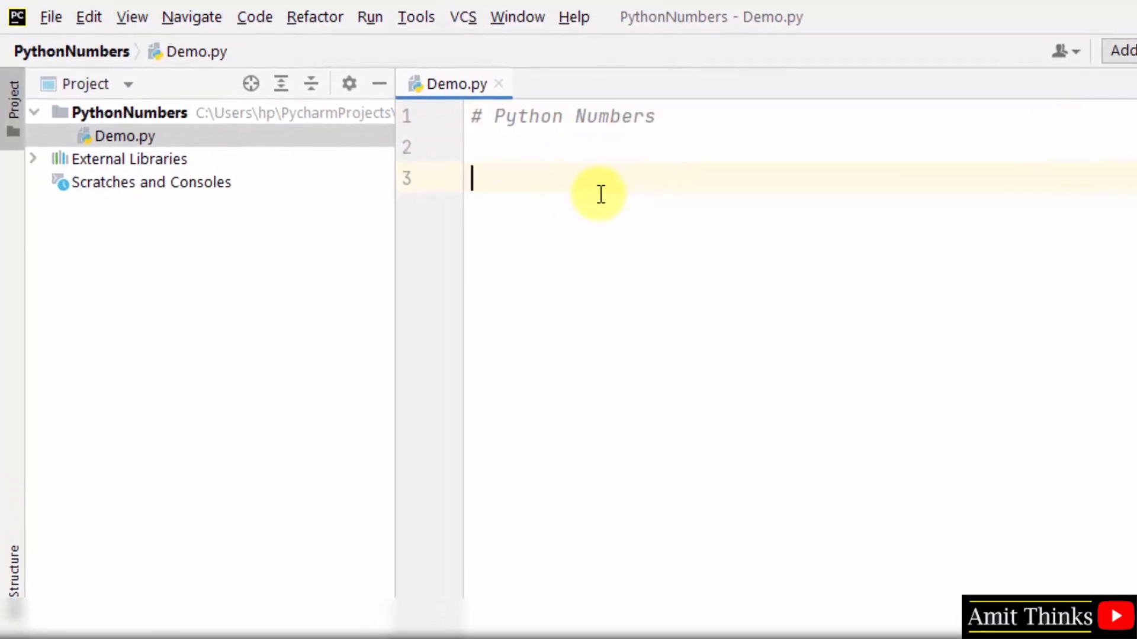
pyautogui.write('val1')
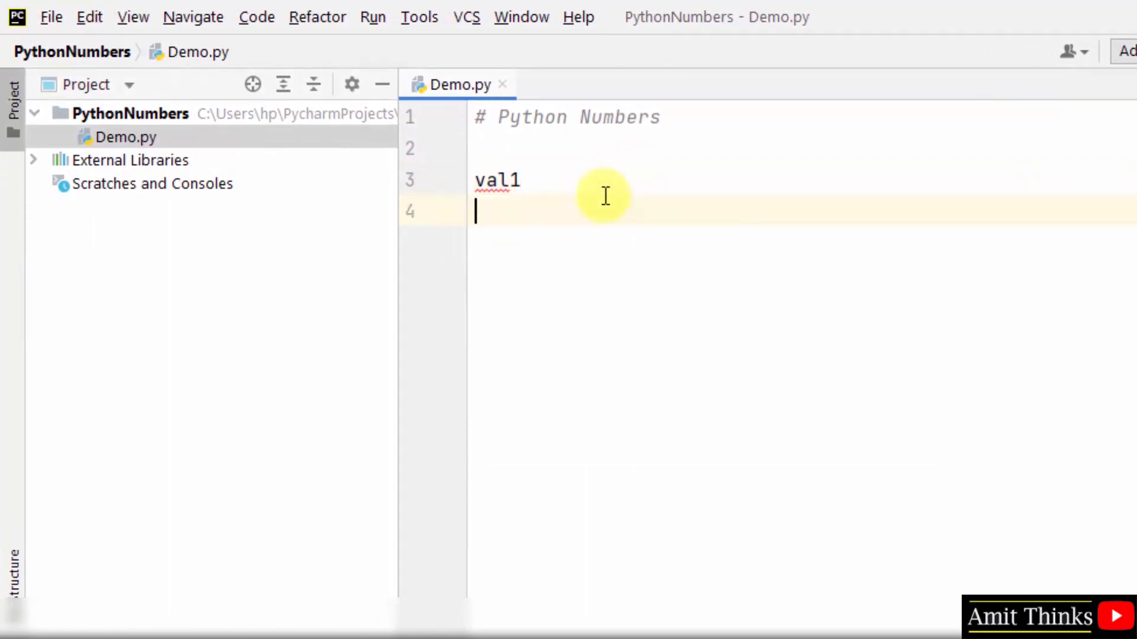
pyautogui.write('val2 =')
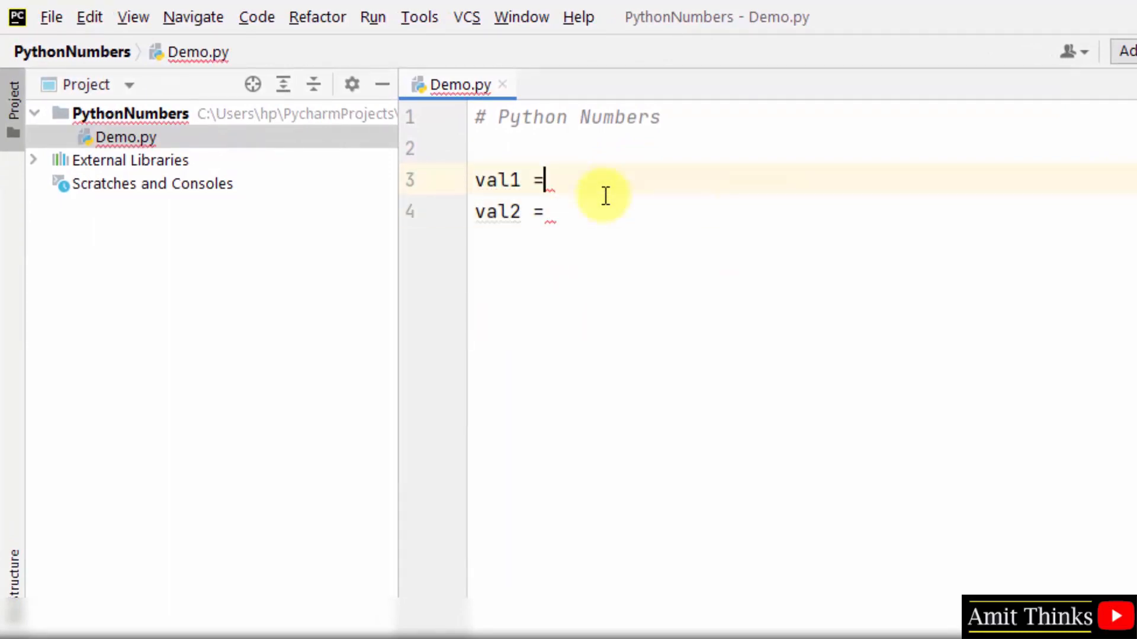
pyautogui.write('1')
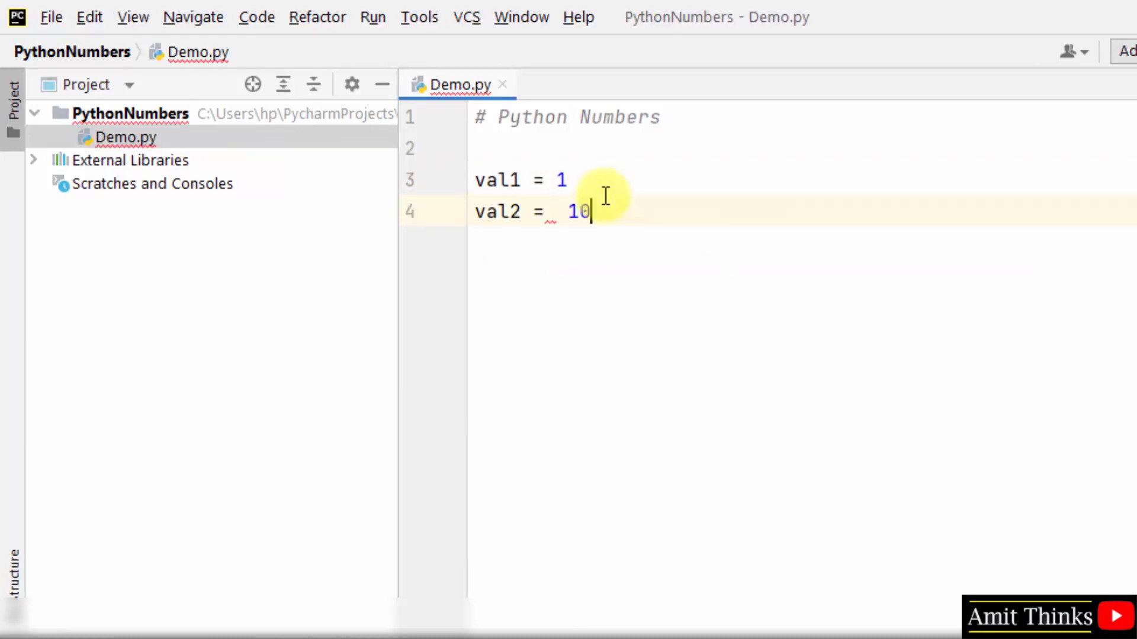
pyautogui.write('0')
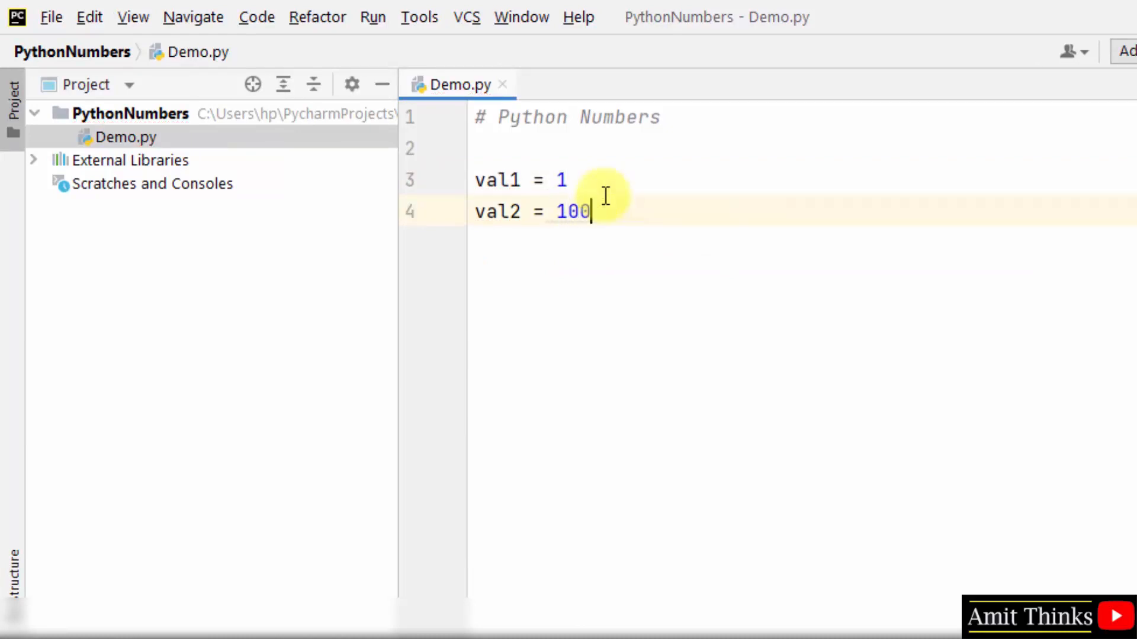
pyautogui.write('print()')
pyautogui.write('print(val2')
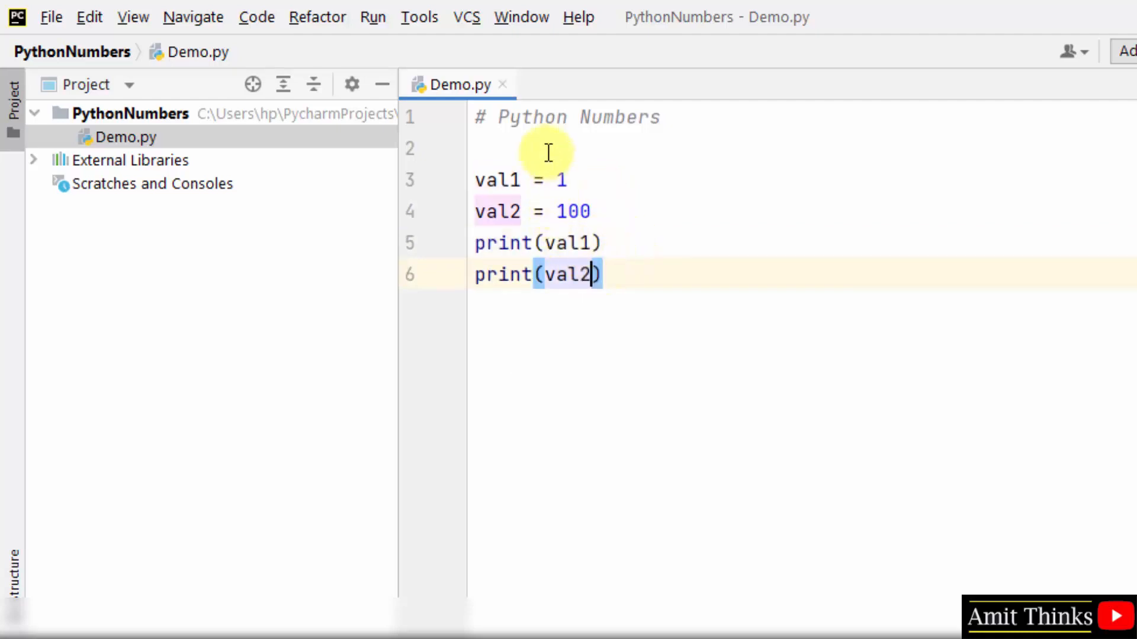
pyautogui.write('# int d')
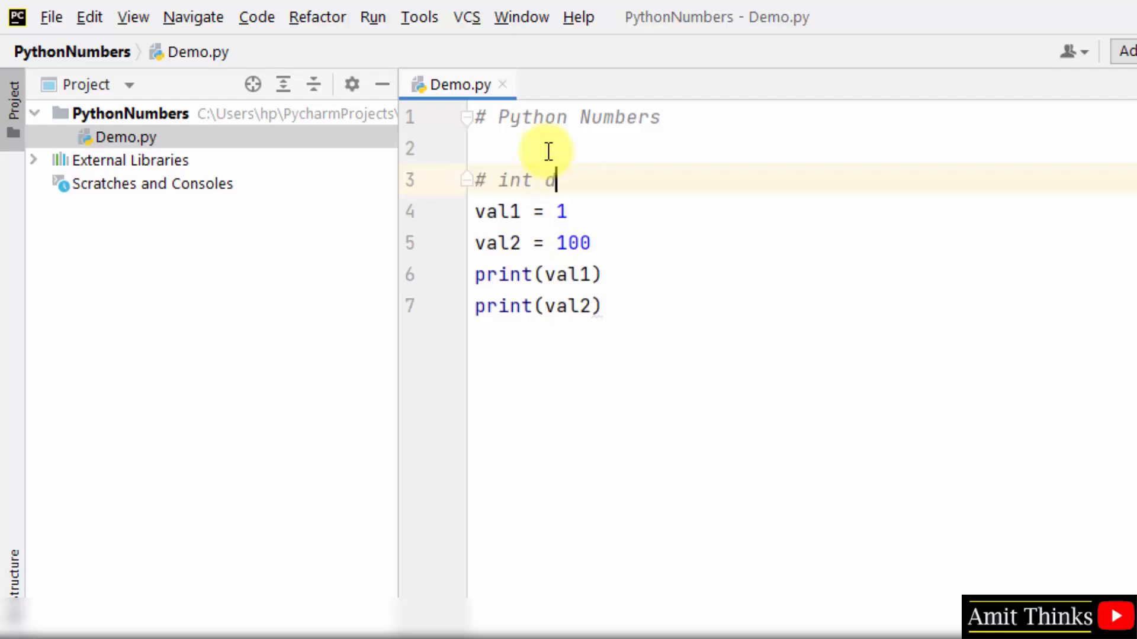
pyautogui.write('atatype')
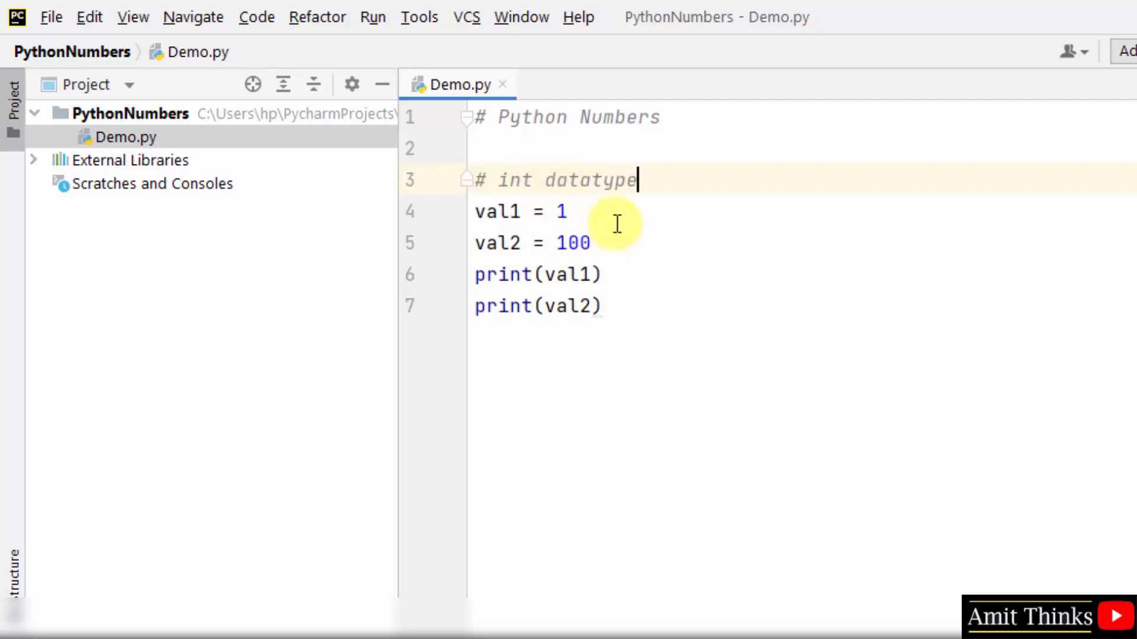
# - Run the Demo script from the editor to see the int values printed
pyautogui.rightClick(615, 225)
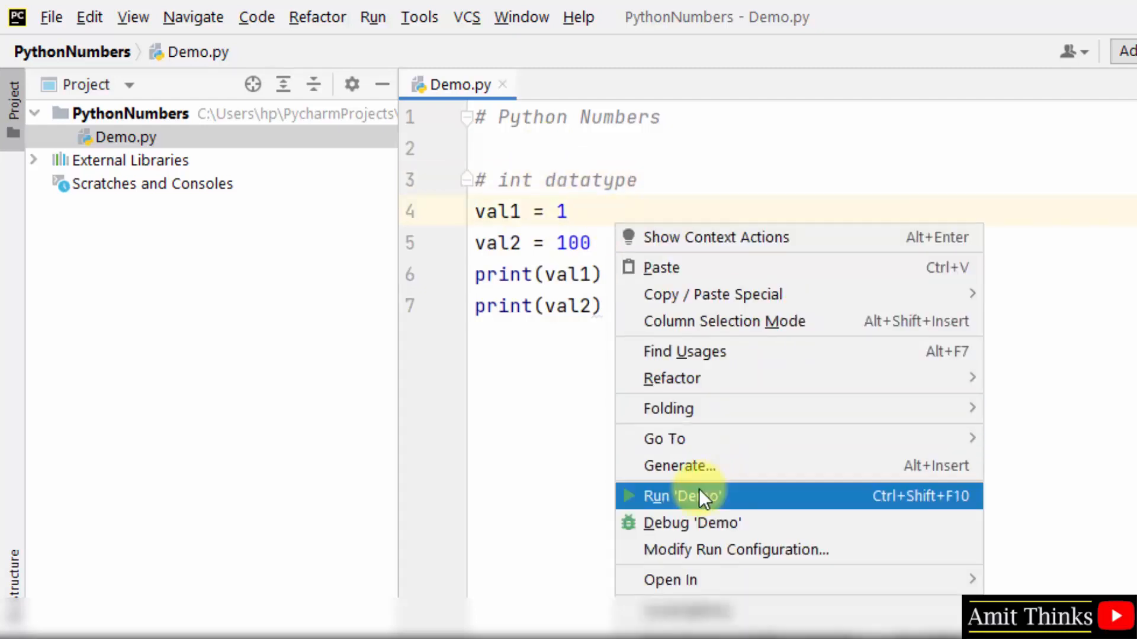
pyautogui.click(680, 496)
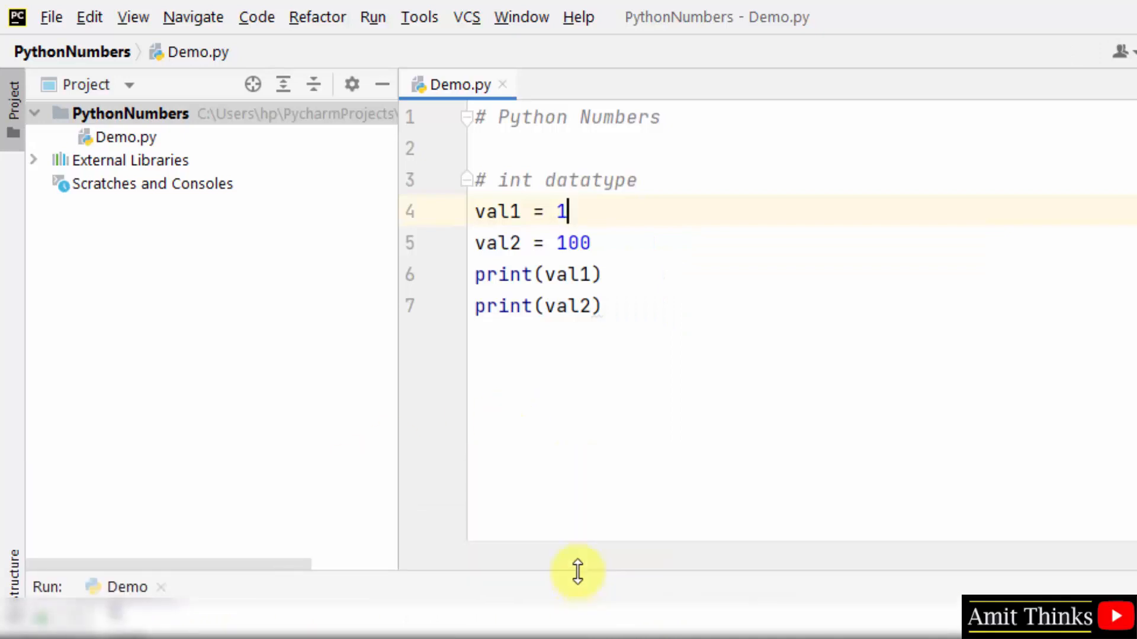
# - Duplicate the int block into a float section with val3 = 5.9 and val4 = 5E3, then select it for copying
pyautogui.moveTo(475, 180); pyautogui.dragTo(602, 306)
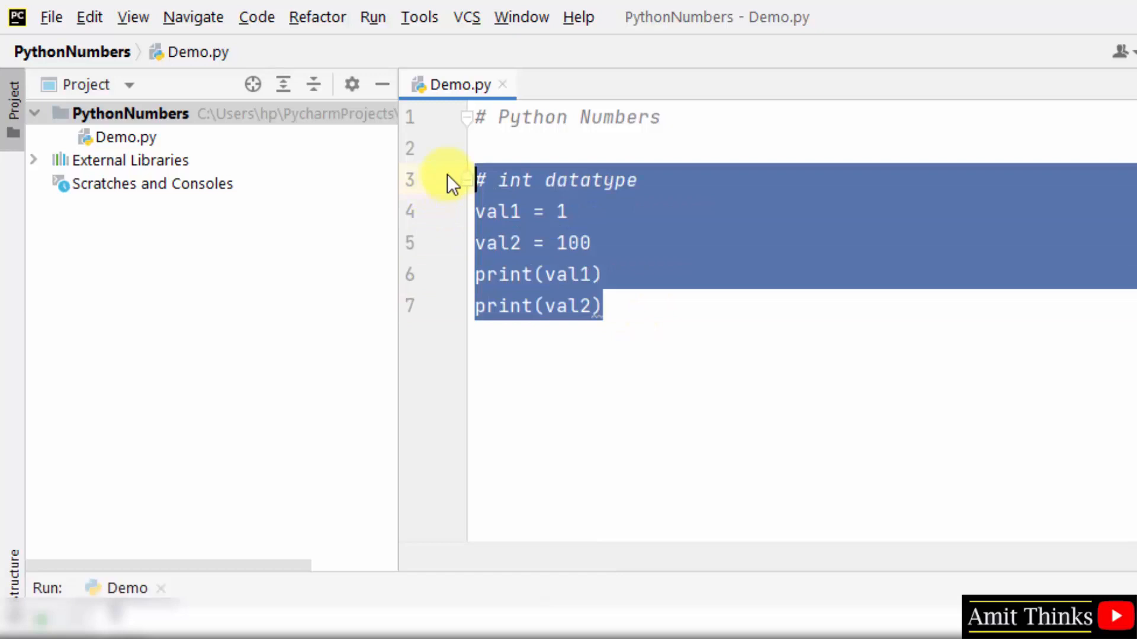
pyautogui.press('ctrl+v')
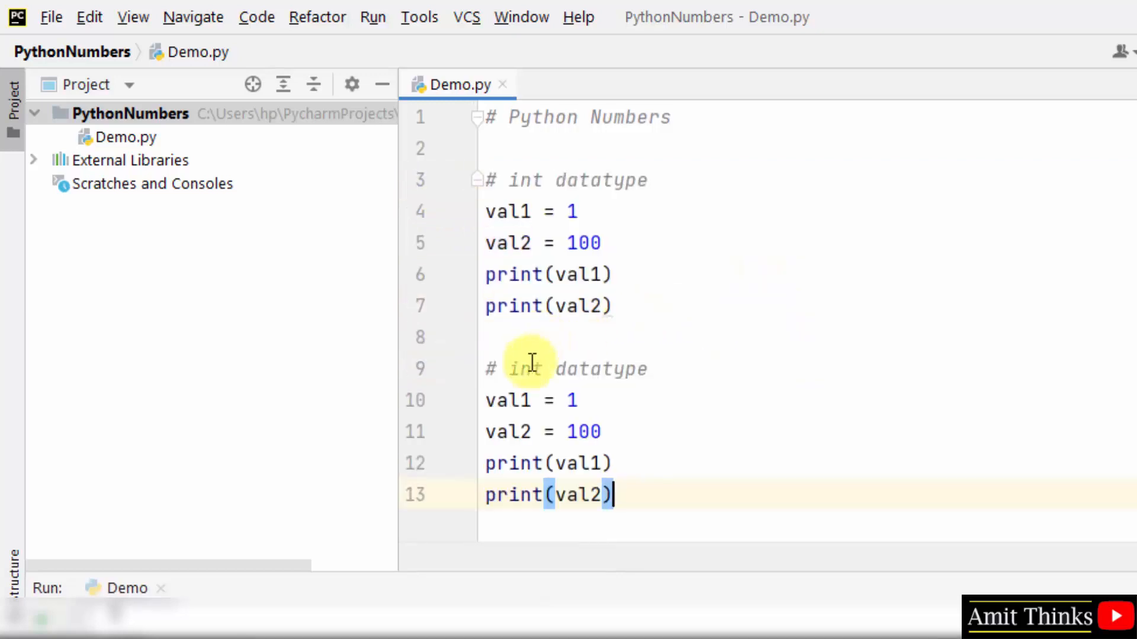
pyautogui.write('float')
pyautogui.click(808, 400)
pyautogui.write('5.9')
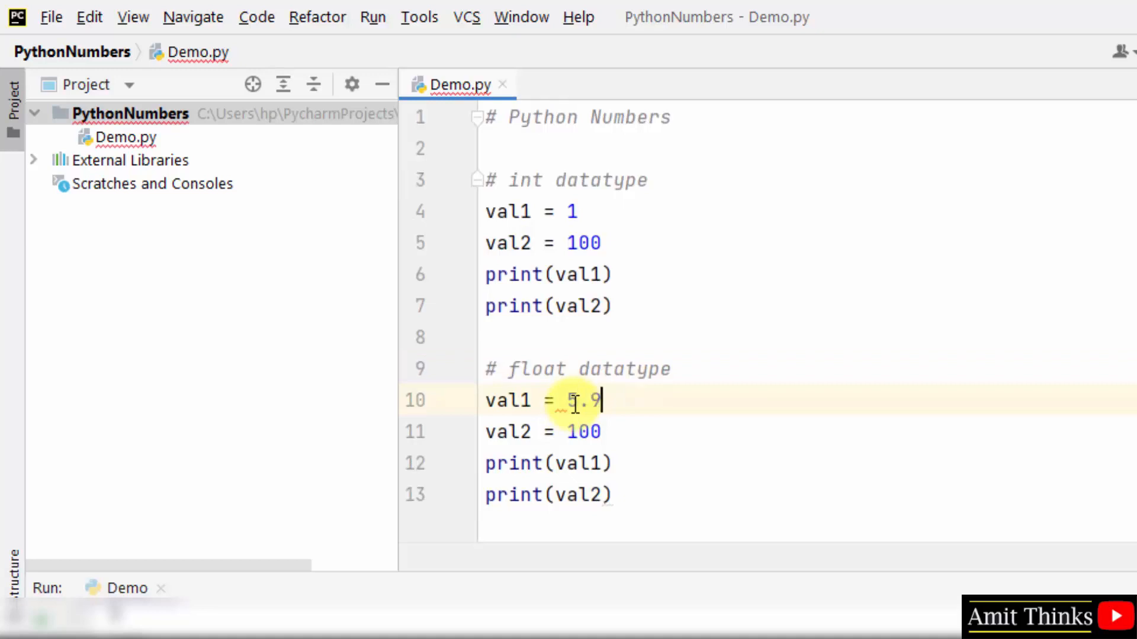
pyautogui.write('5E3')
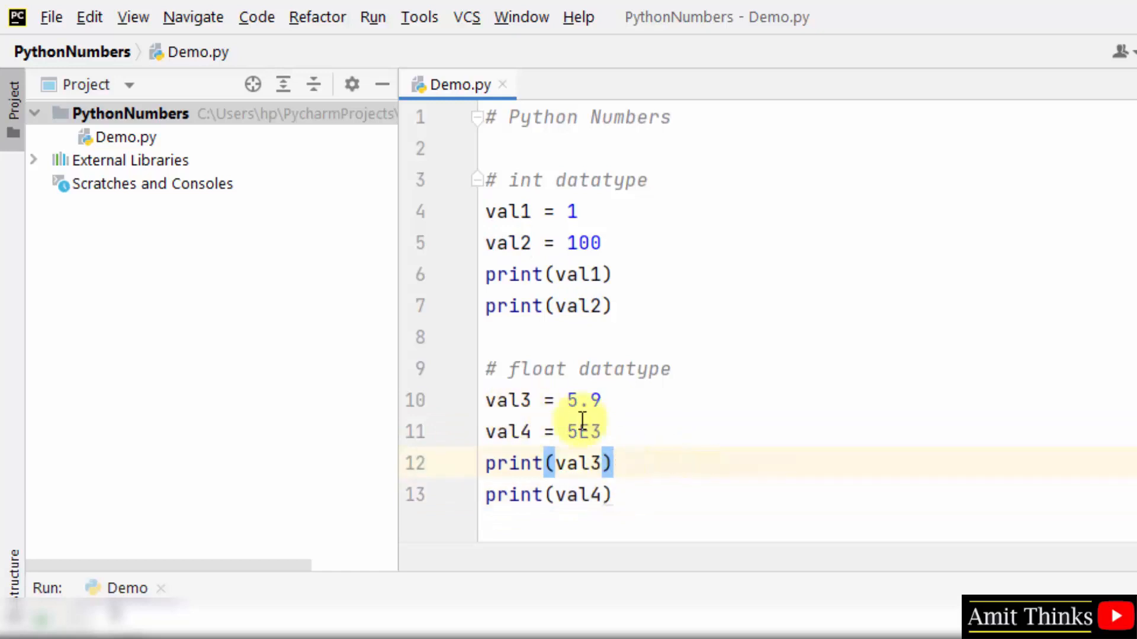
pyautogui.moveTo(508, 401); pyautogui.dragTo(587, 431)
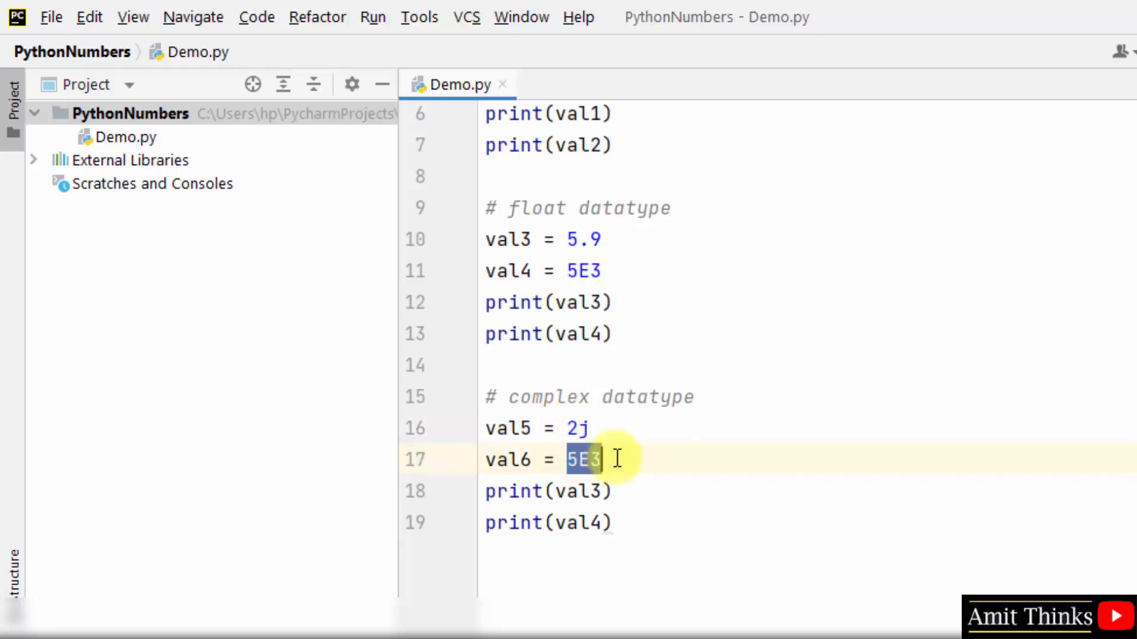
# - Set val6 to the complex value 3.25+6.20j in the complex datatype section
pyautogui.write('3.25+6.20j')
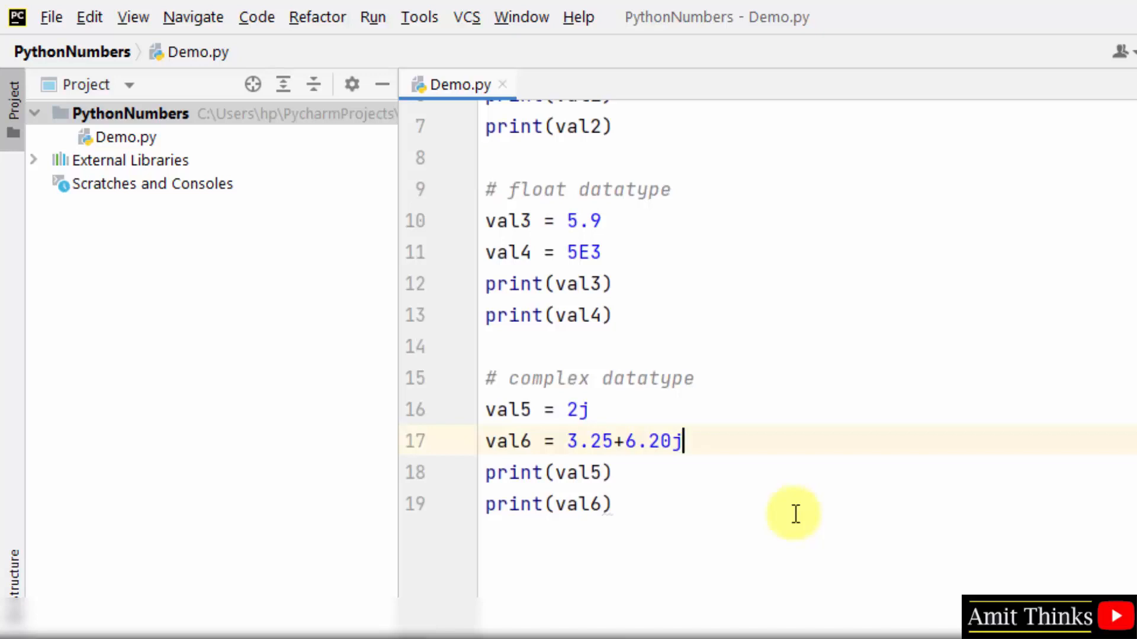
pyautogui.moveTo(631, 522)
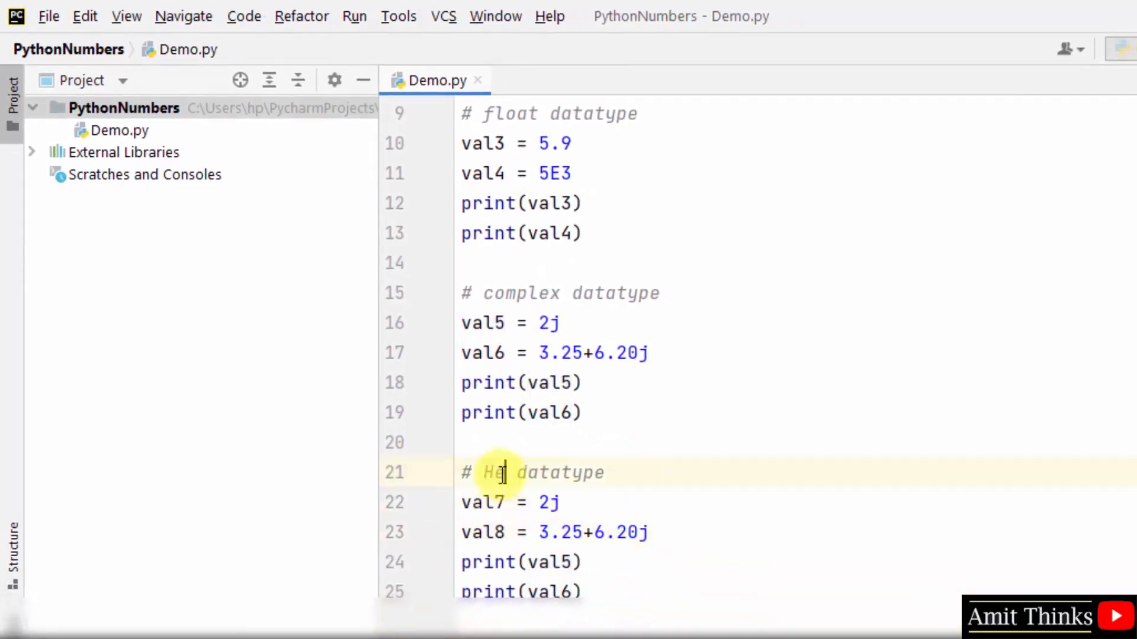
# - Write the hexadecimal and octal section with val7 = 0x10 and val8 = 0o10, then run Demo
pyautogui.write('xadecial and octal')
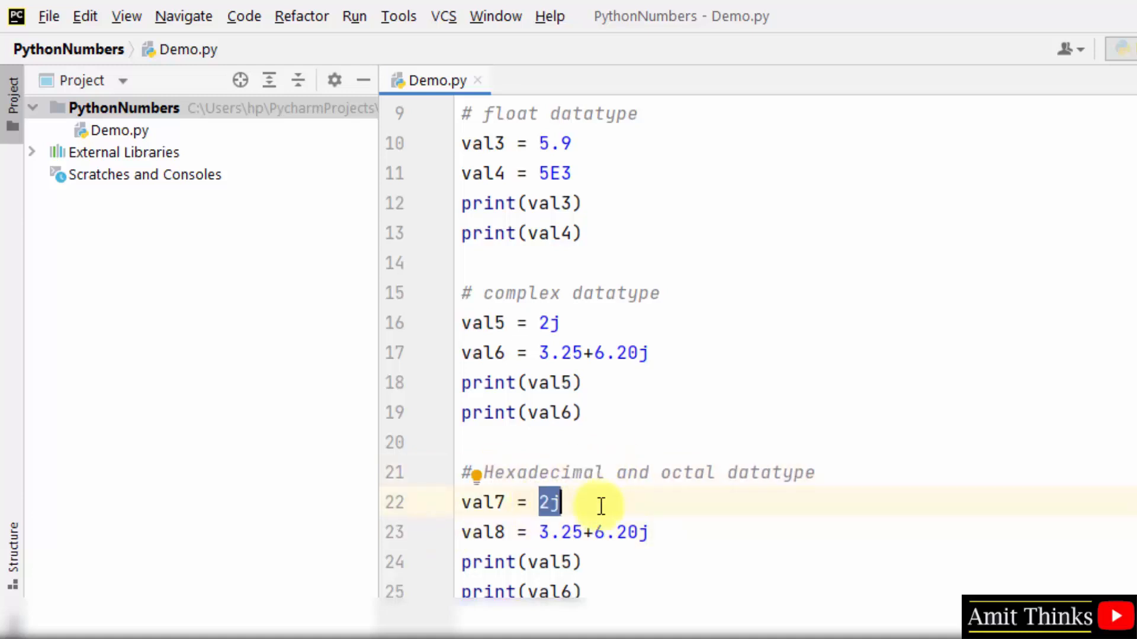
pyautogui.write('0x10')
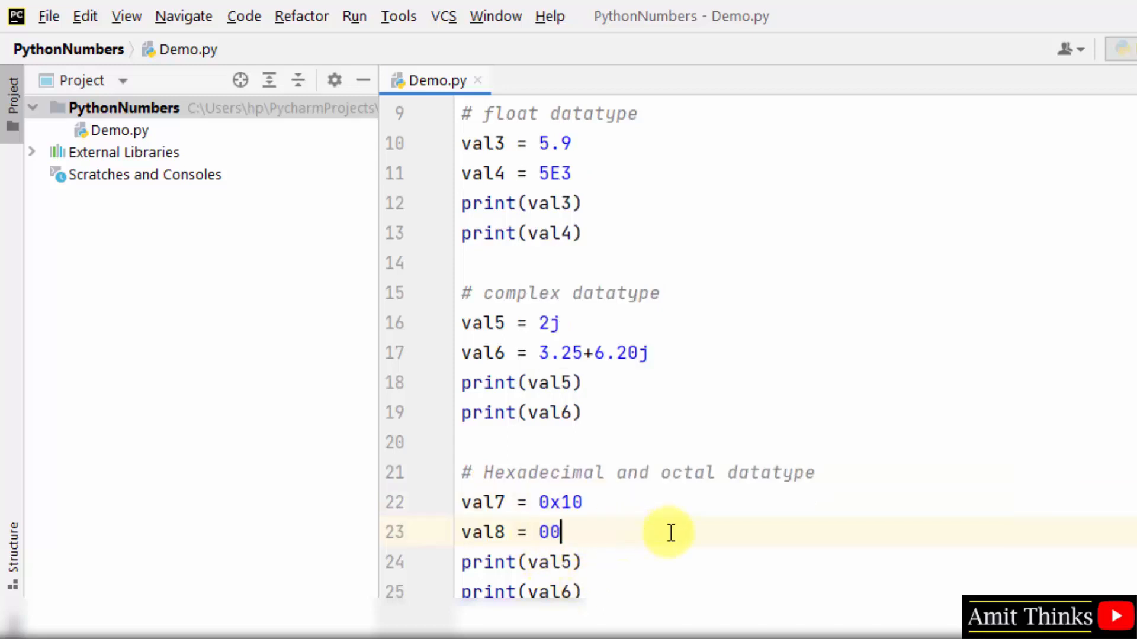
pyautogui.write('10')
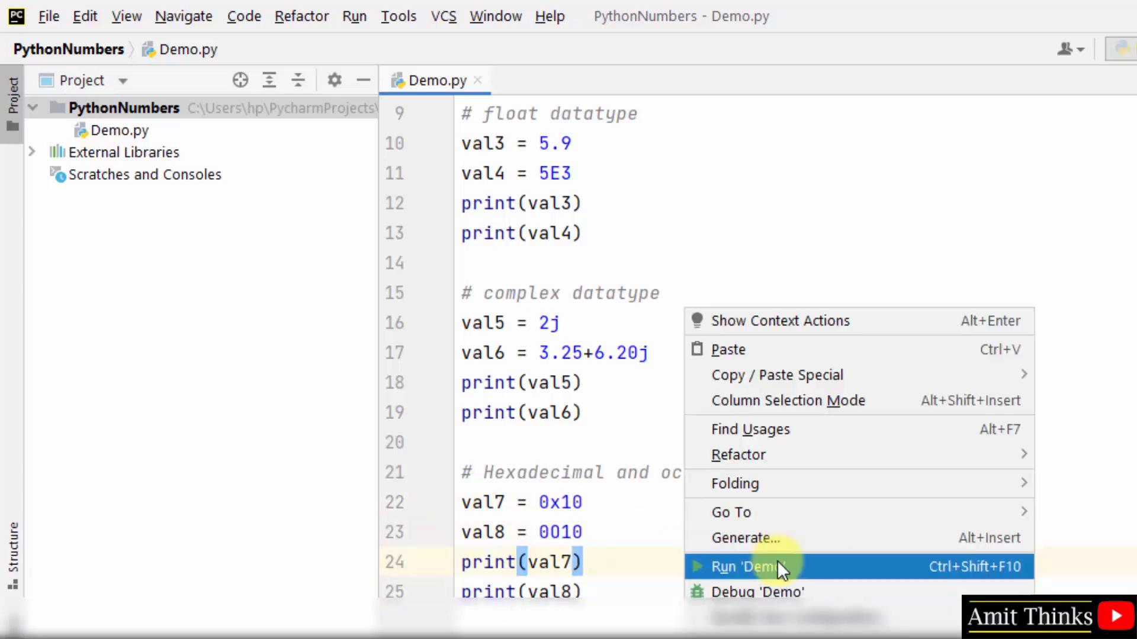
pyautogui.click(742, 567)
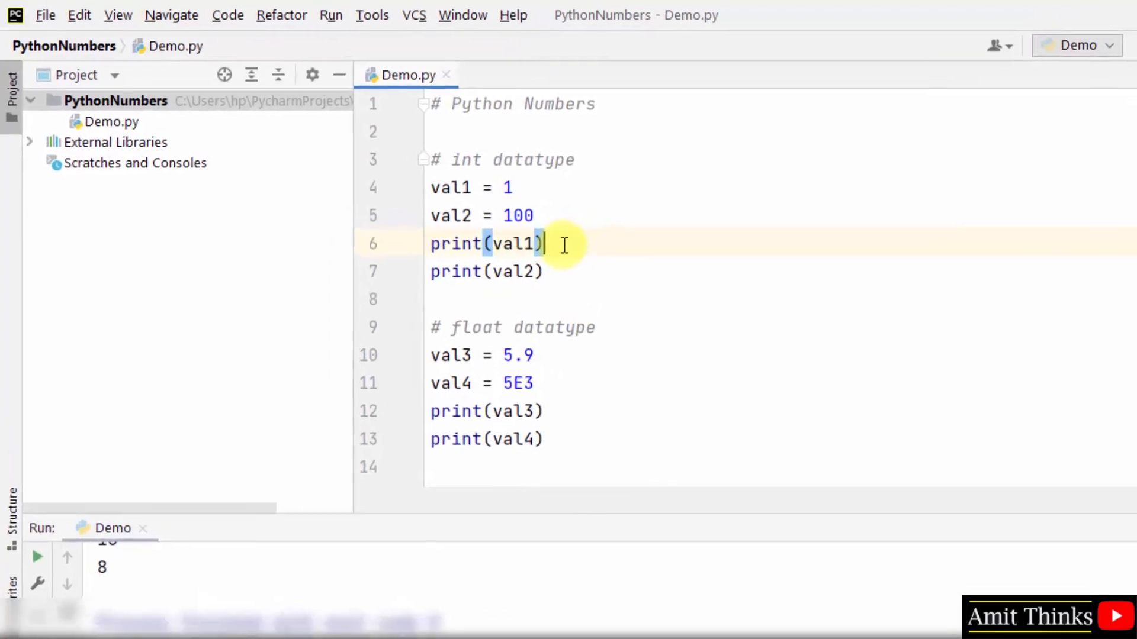
# - Add print(type(...)) lines for val1, val4, val6 and val8 under their prints
pyautogui.write('pri')
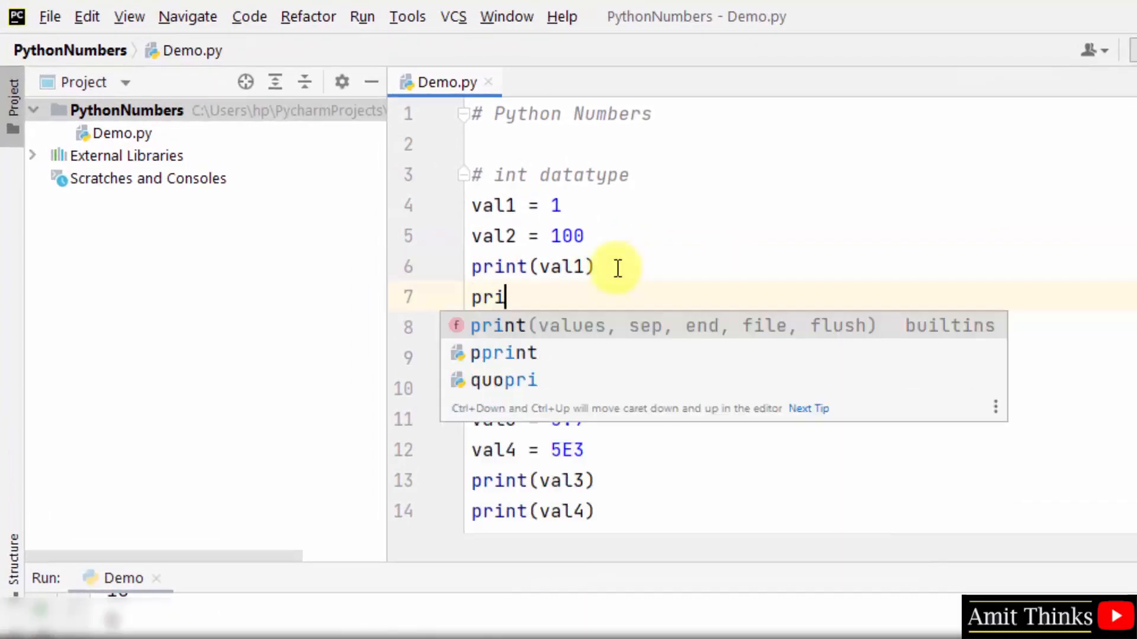
pyautogui.write('nt(type(val3')
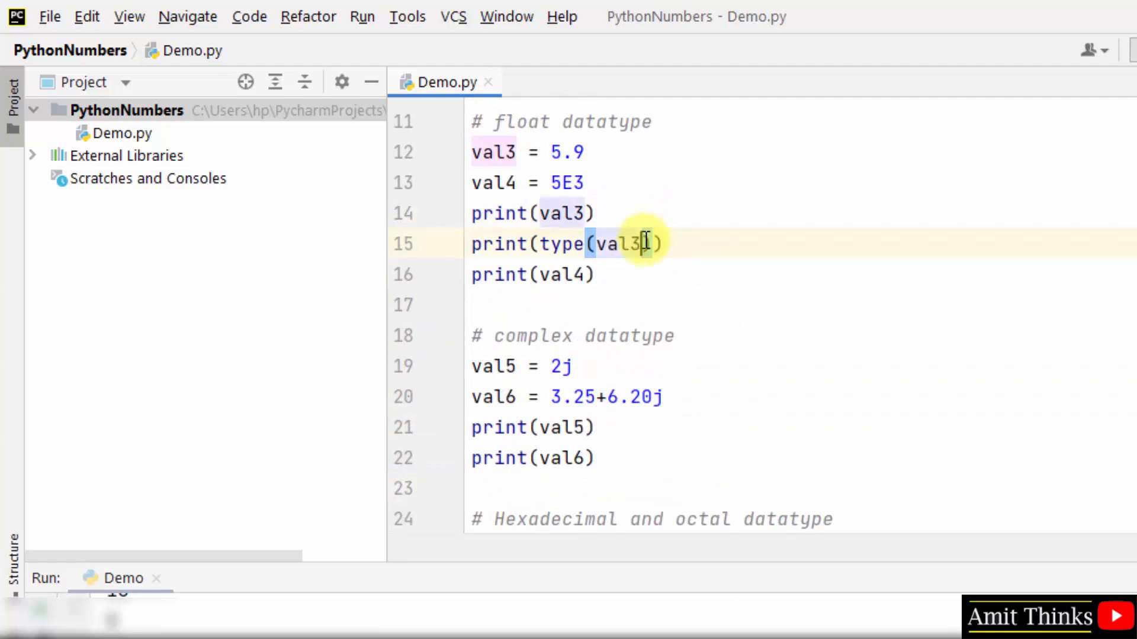
pyautogui.write('print(type(val1))')
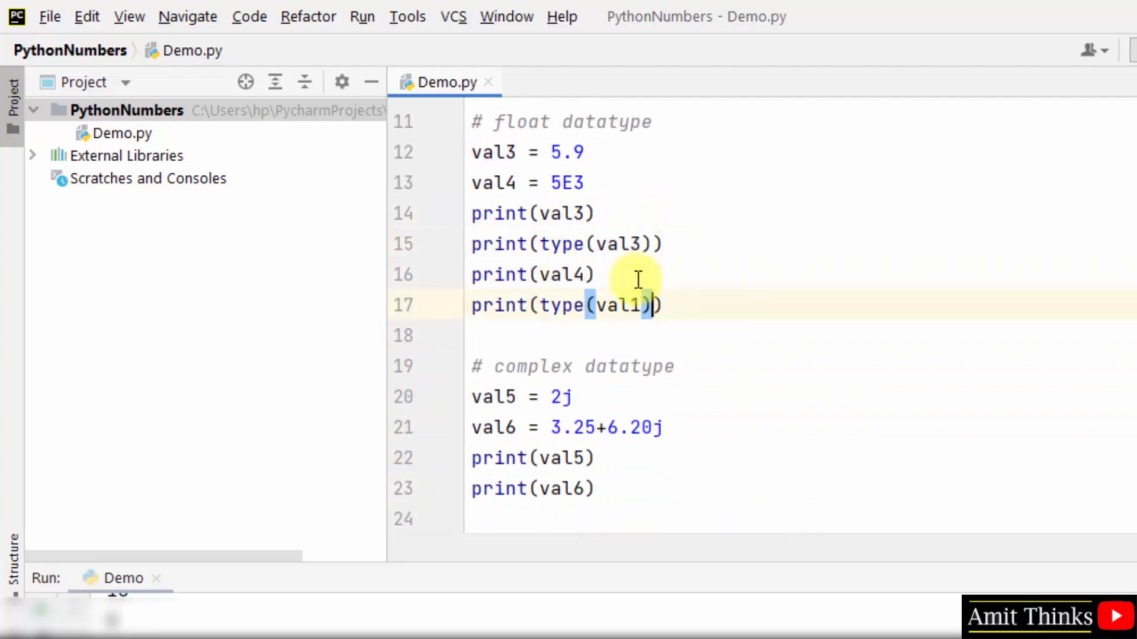
pyautogui.write('val4')
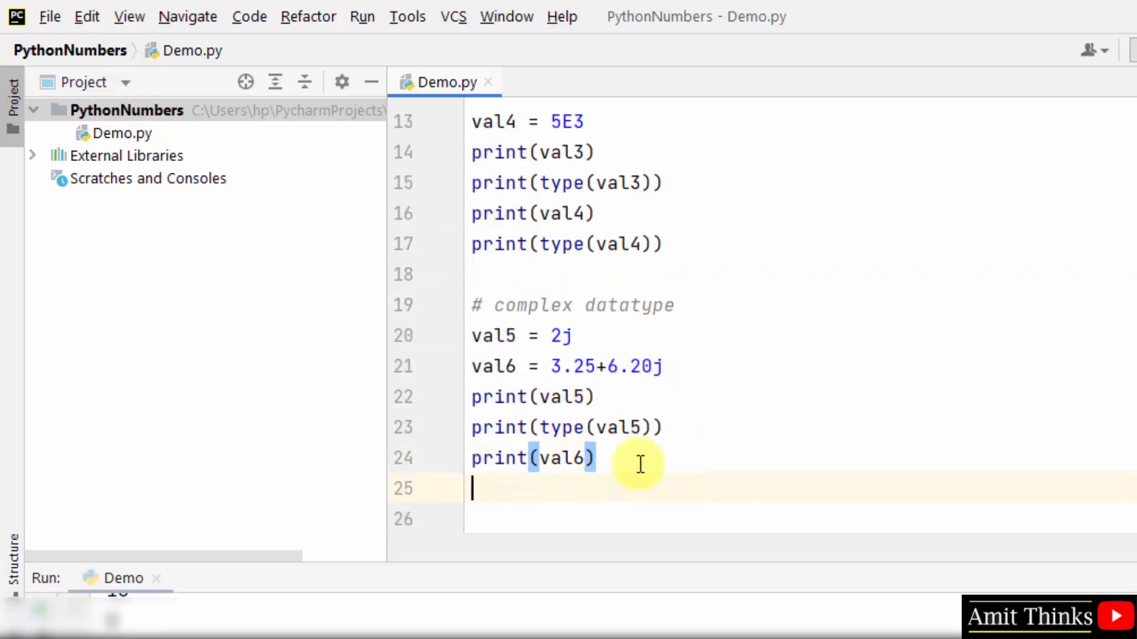
pyautogui.write('print(type(val6))')
pyautogui.write('print(val8')
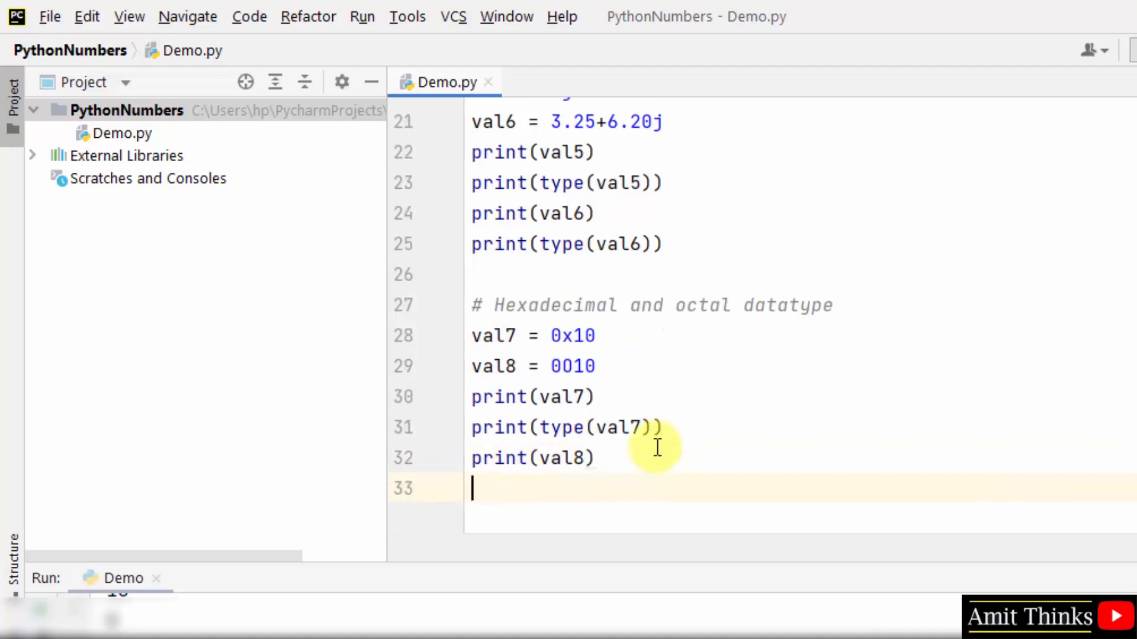
pyautogui.write('print(type(val8))')
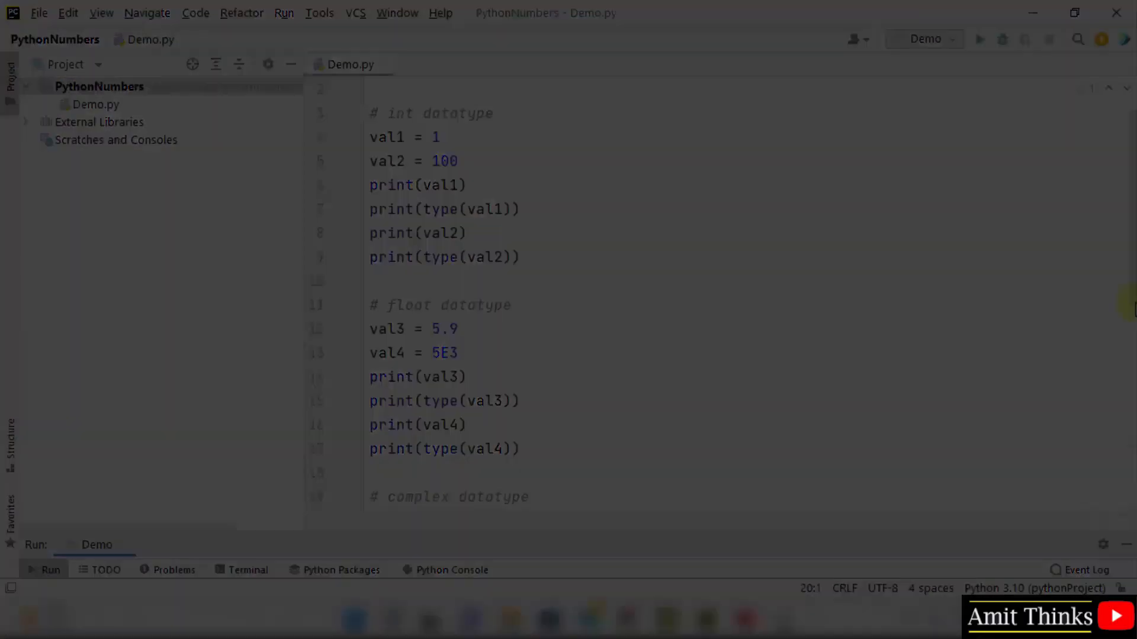
# - Start a new val assignment line at the end of Demo.py
pyautogui.write('val8 =')
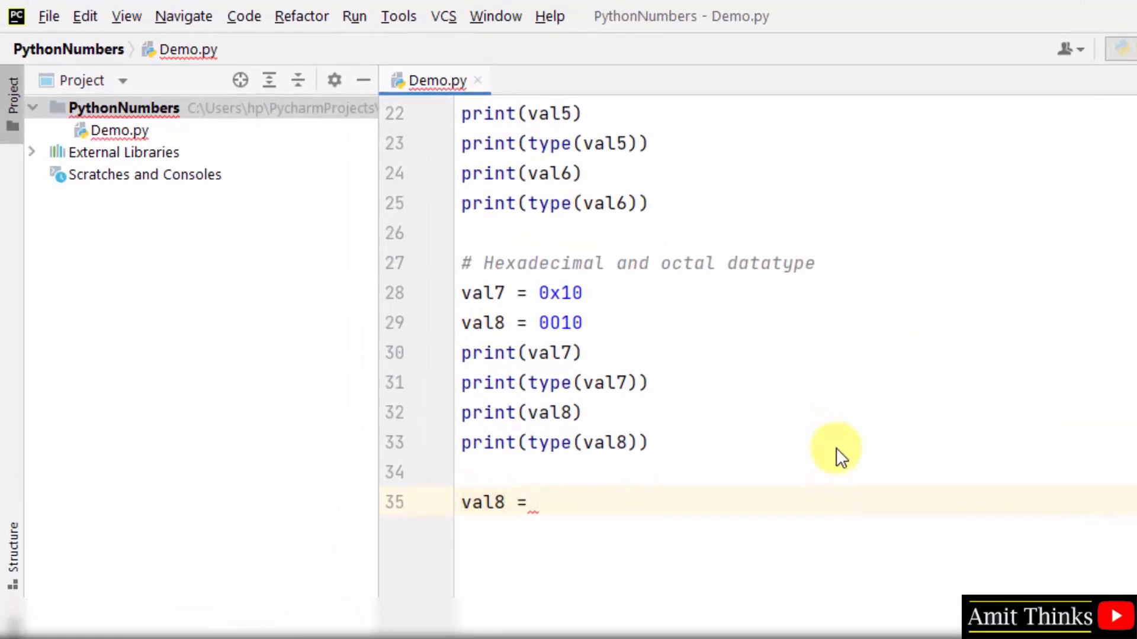
# - Assign val8 = 10.30 and val9 = 3.256E2 at the end of Demo.py
pyautogui.write('10.30')
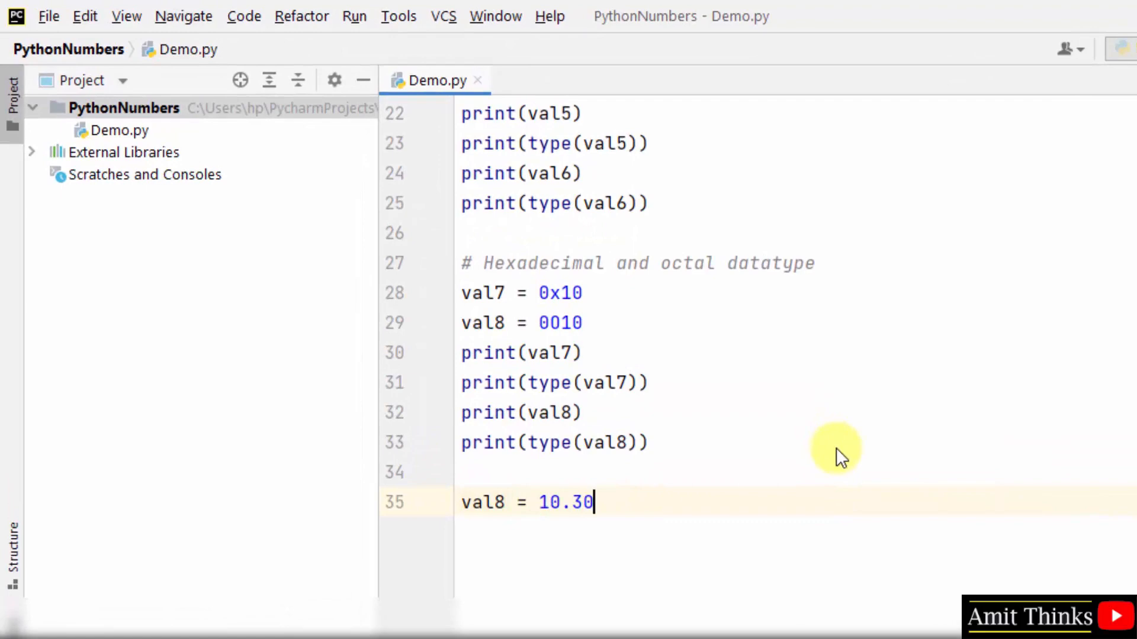
pyautogui.write('val9 =')
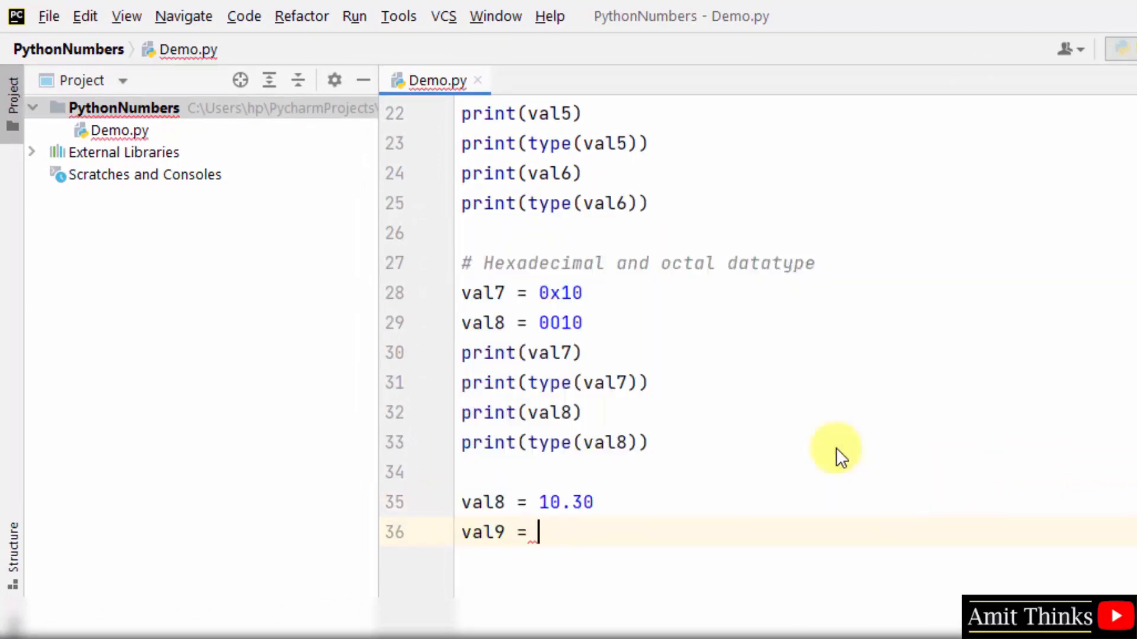
pyautogui.write('3.2')
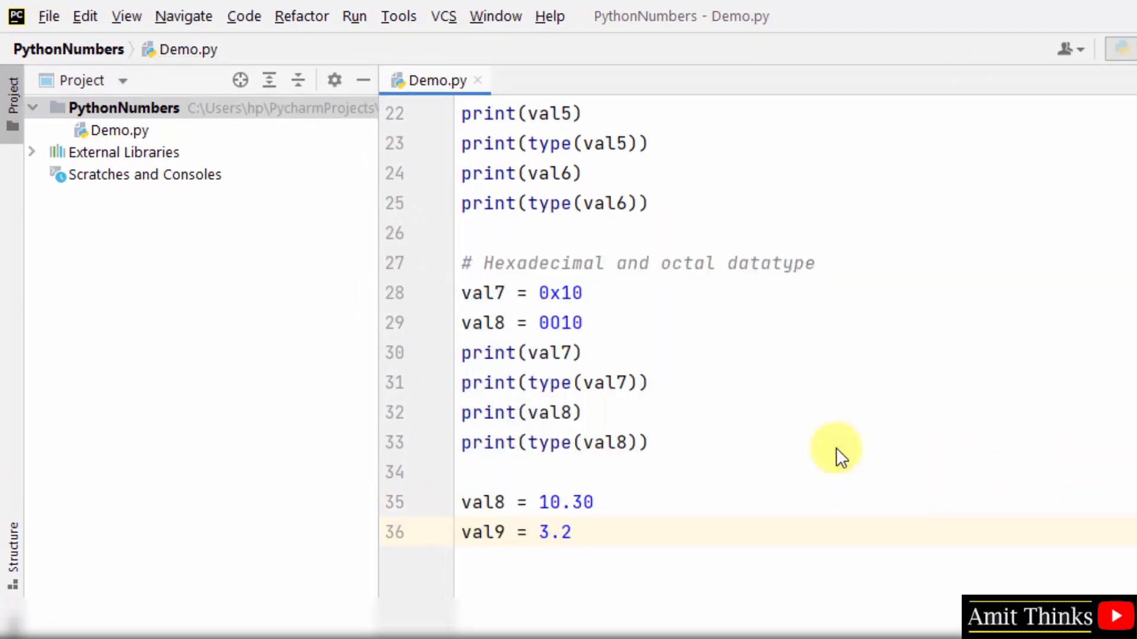
pyautogui.write('56')
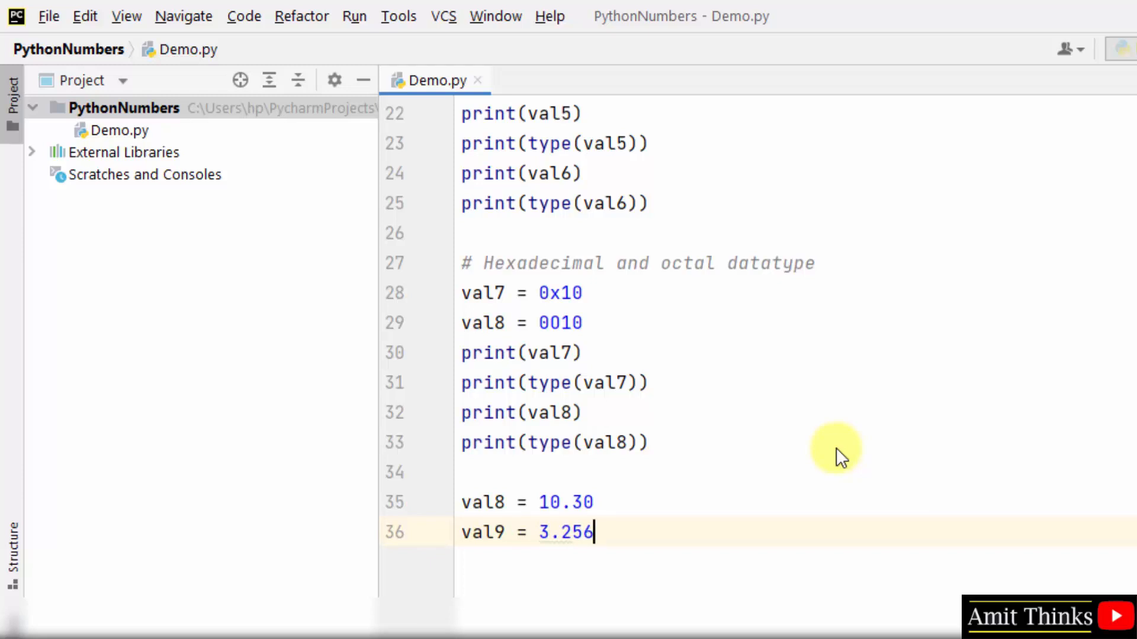
pyautogui.write('E')
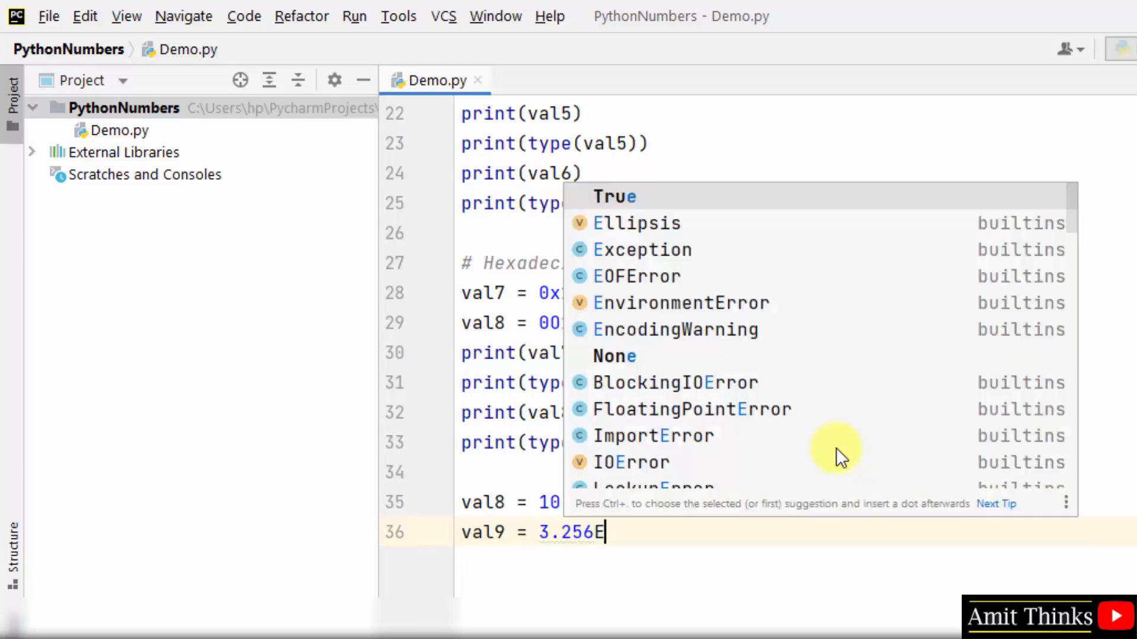
pyautogui.write('2')
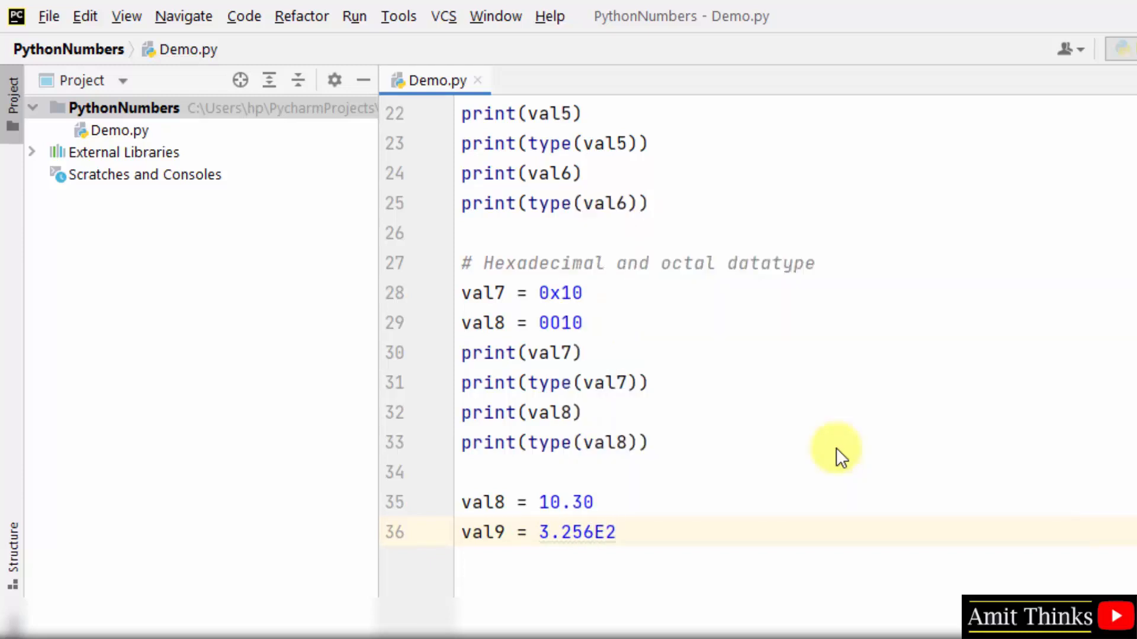
pyautogui.moveTo(608, 421)
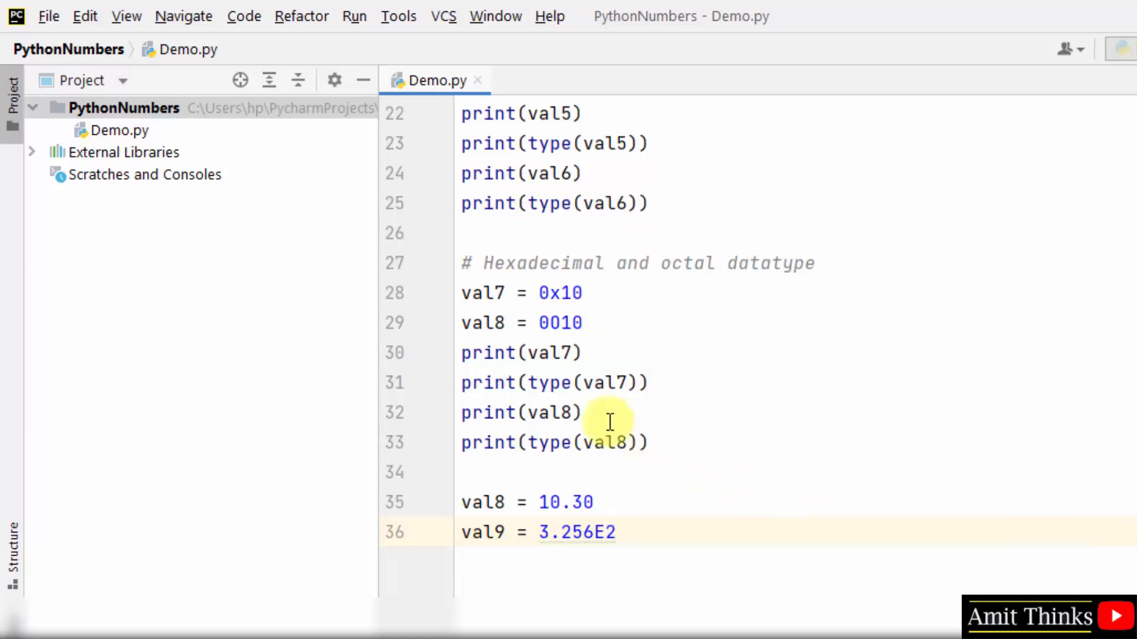
# - Reuse the print/type lines for val8 and val9 and add the # Float datatype comment above
pyautogui.moveTo(461, 353); pyautogui.dragTo(651, 441)
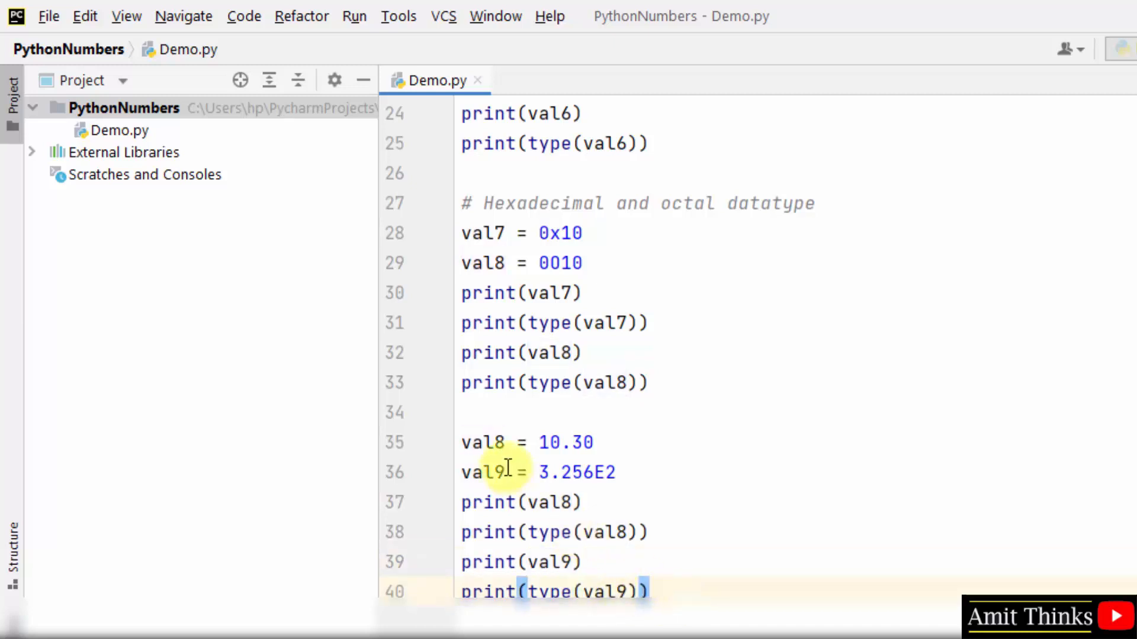
pyautogui.click(464, 412)
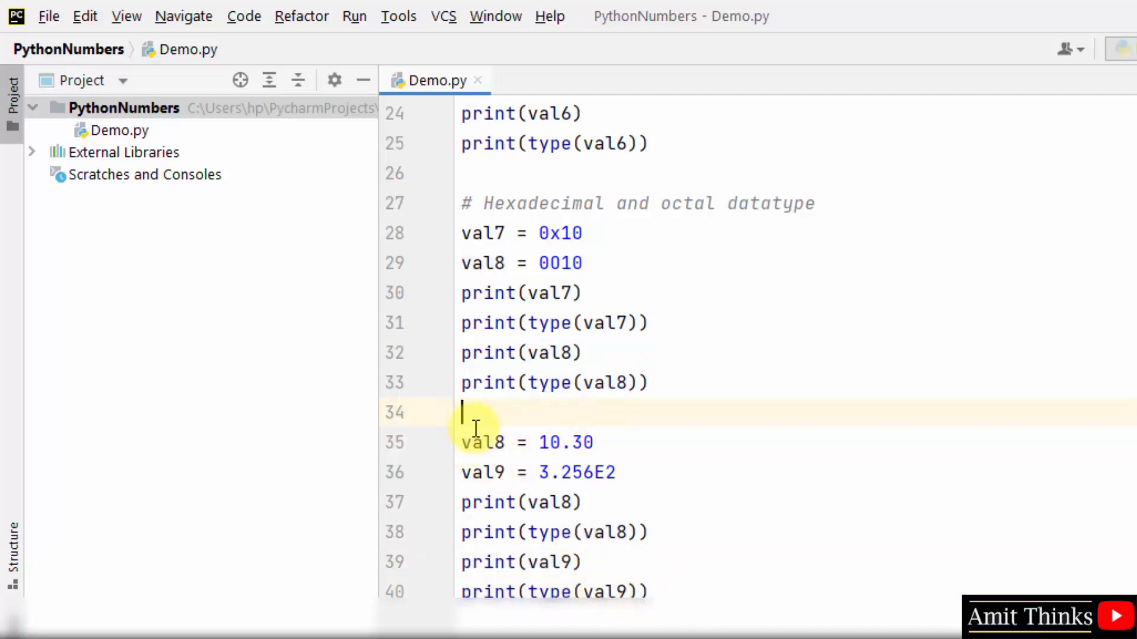
pyautogui.write('# Float')
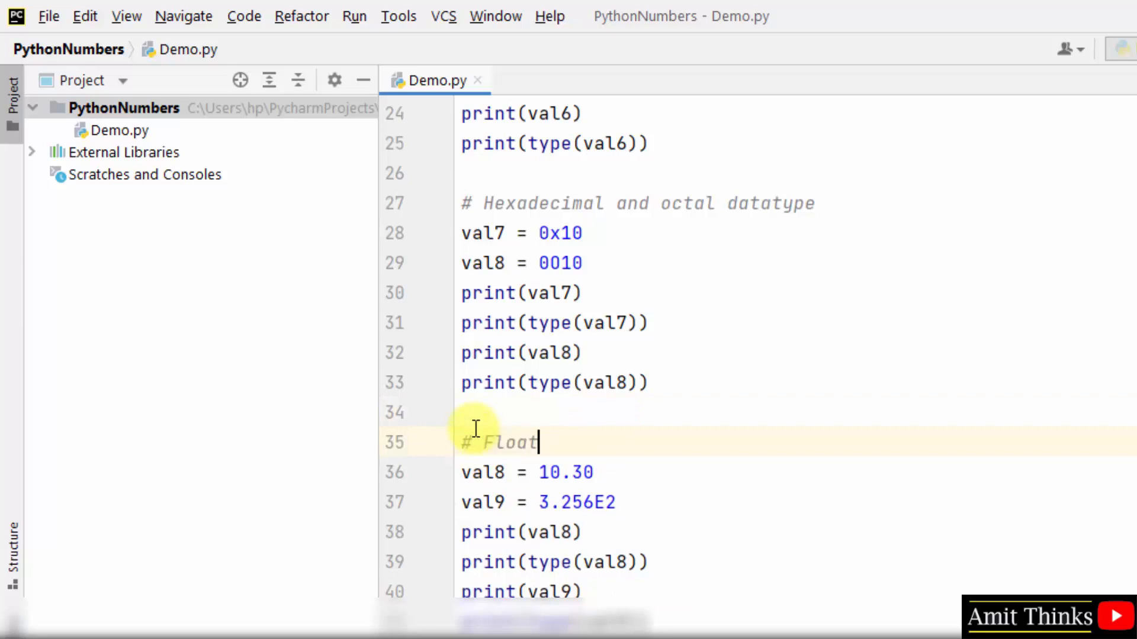
pyautogui.write('datatype')
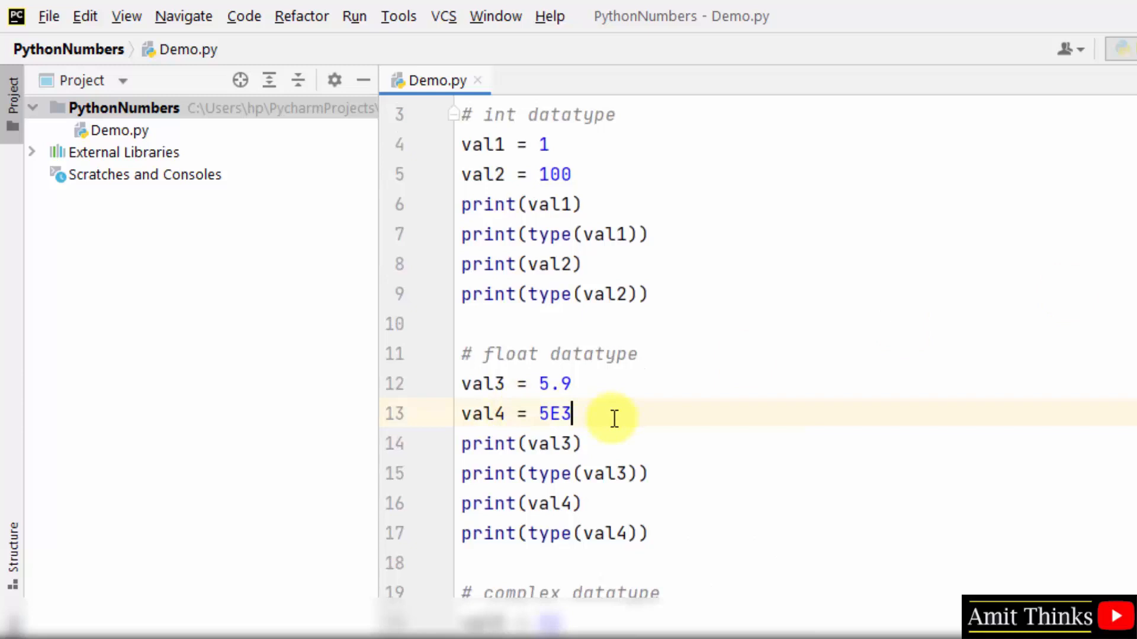
pyautogui.scroll(-3)
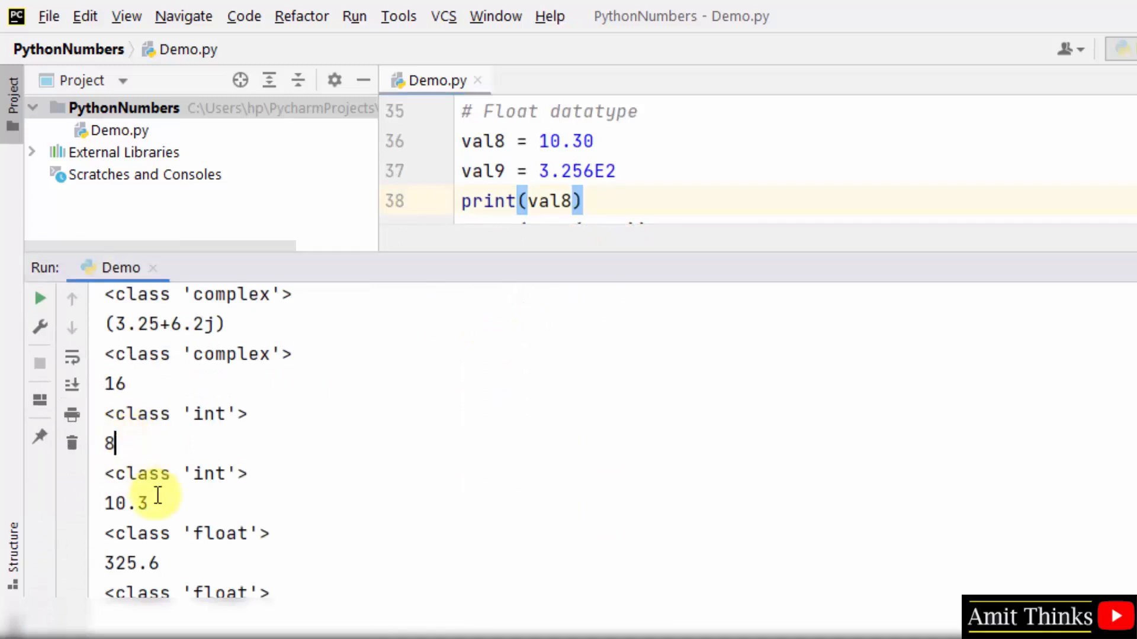
pyautogui.moveTo(737, 257)
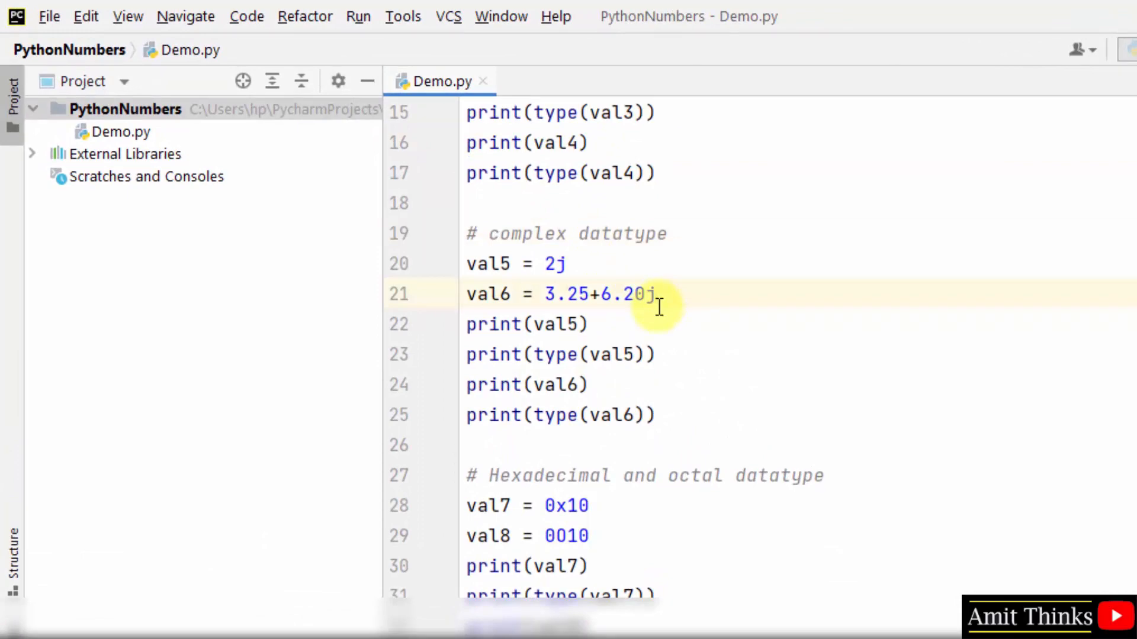
# - Place the cursor after val6's complex value 3.25+6.20j in the editor
pyautogui.click(649, 294)
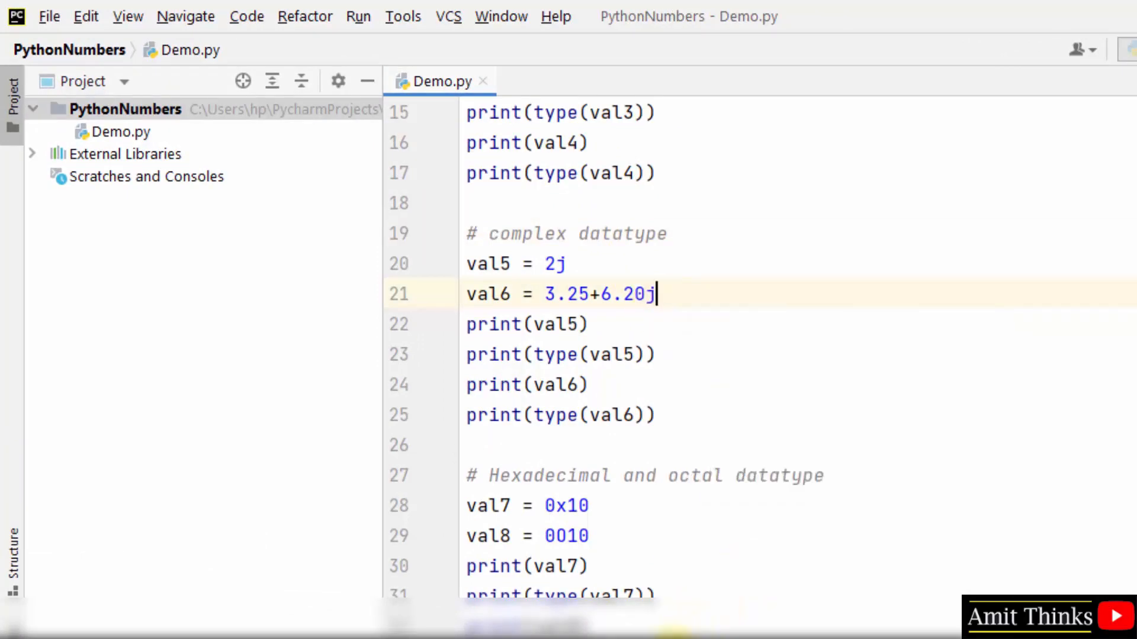